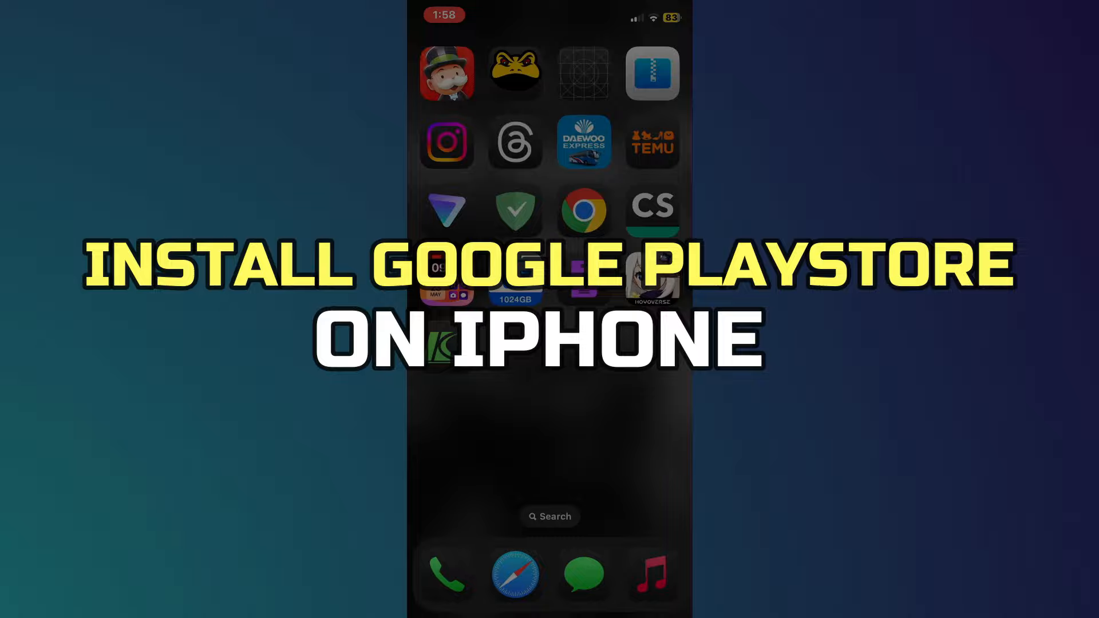
- Launch Safari from the dock to its start page of favourites
click(514, 573)
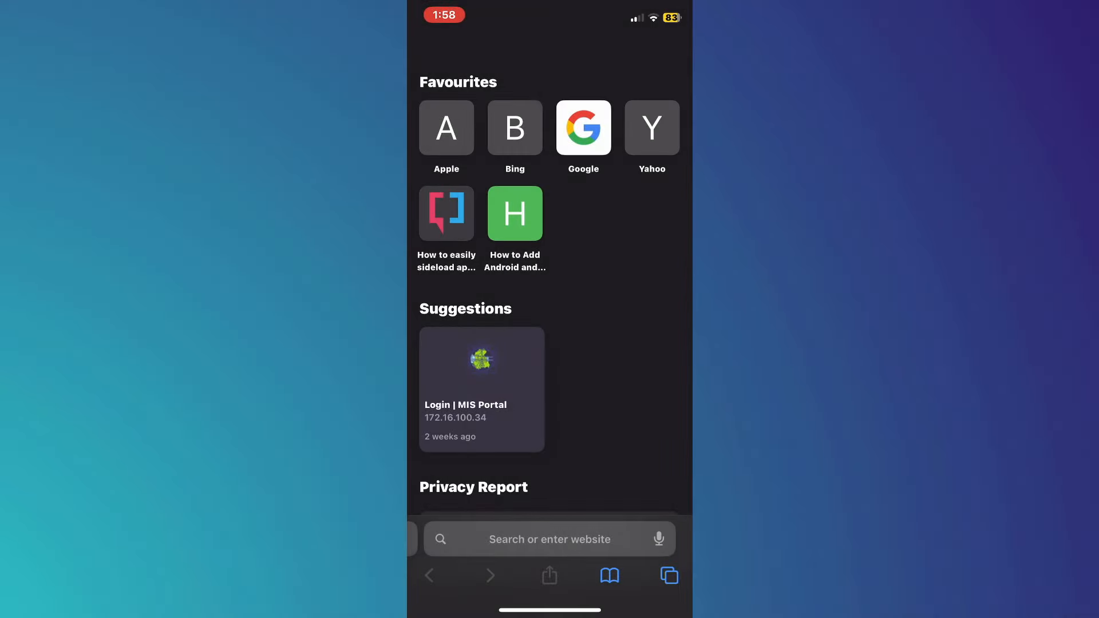
- Navigate to play.google.com via the 'play' address-bar suggestion
text(play.google.com)
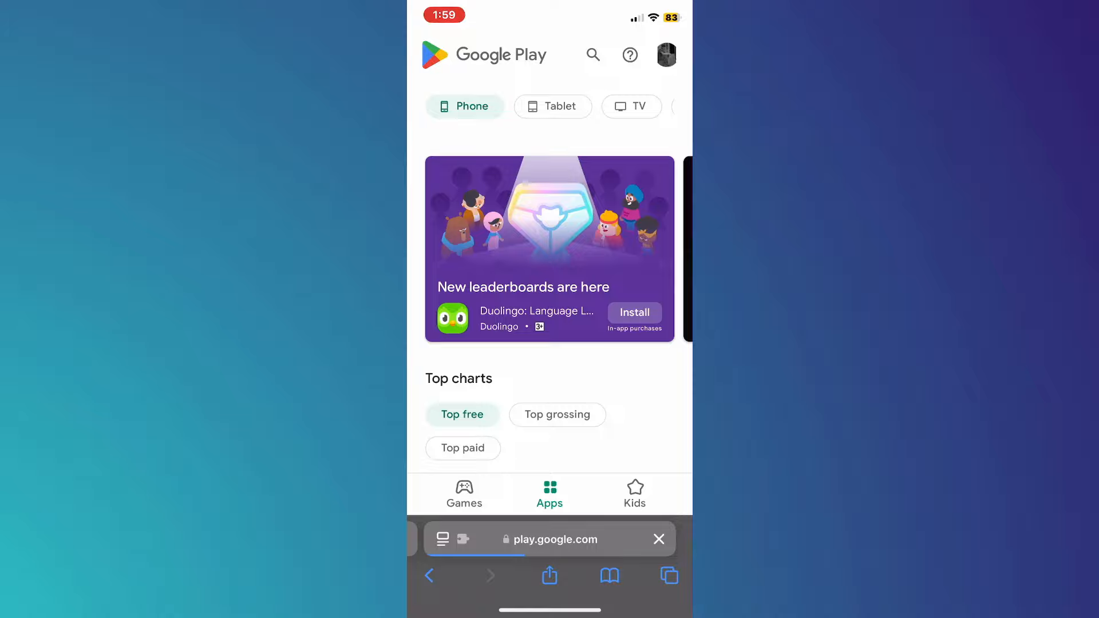
- Bring up Safari's share sheet for the Google Play page
click(657, 539)
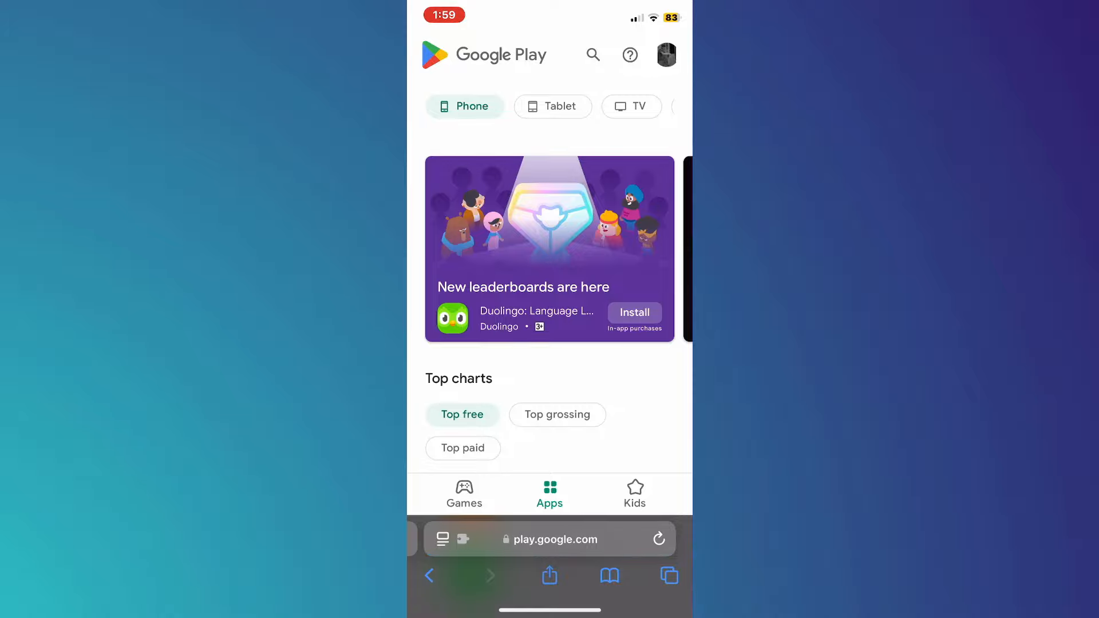
click(549, 576)
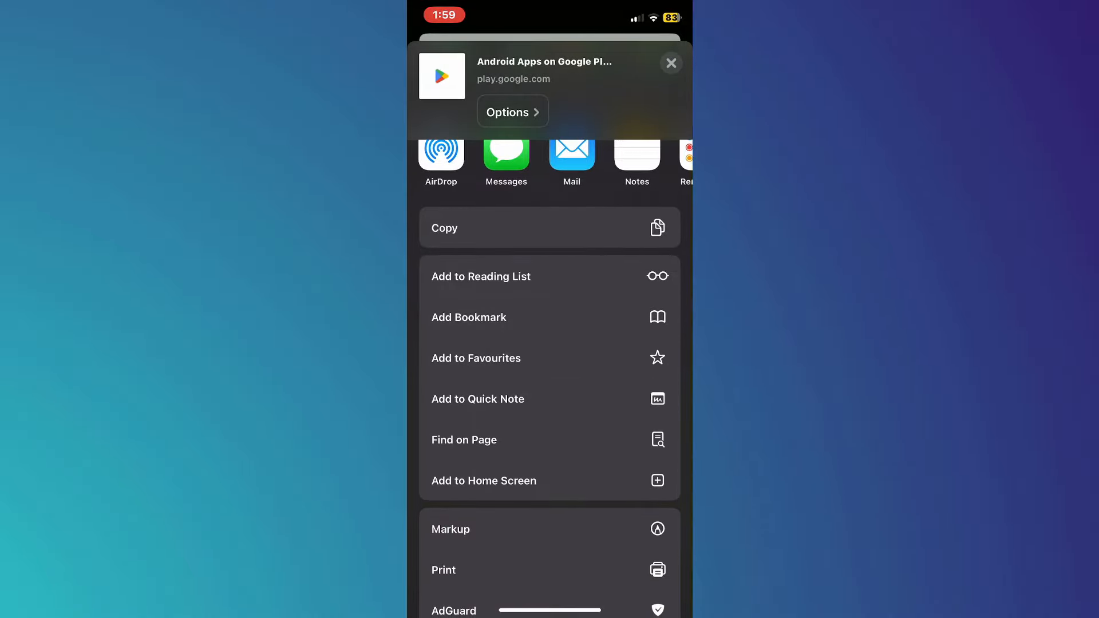
- Add the page to the Home Screen as a shortcut named 'Play'
click(483, 480)
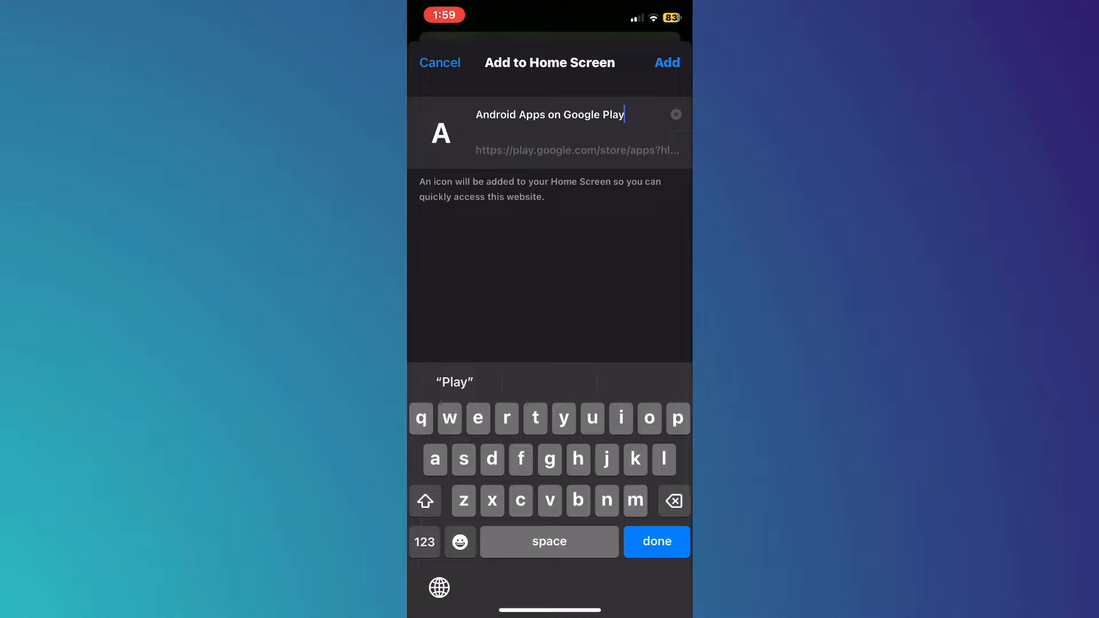
click(672, 500)
text(P)
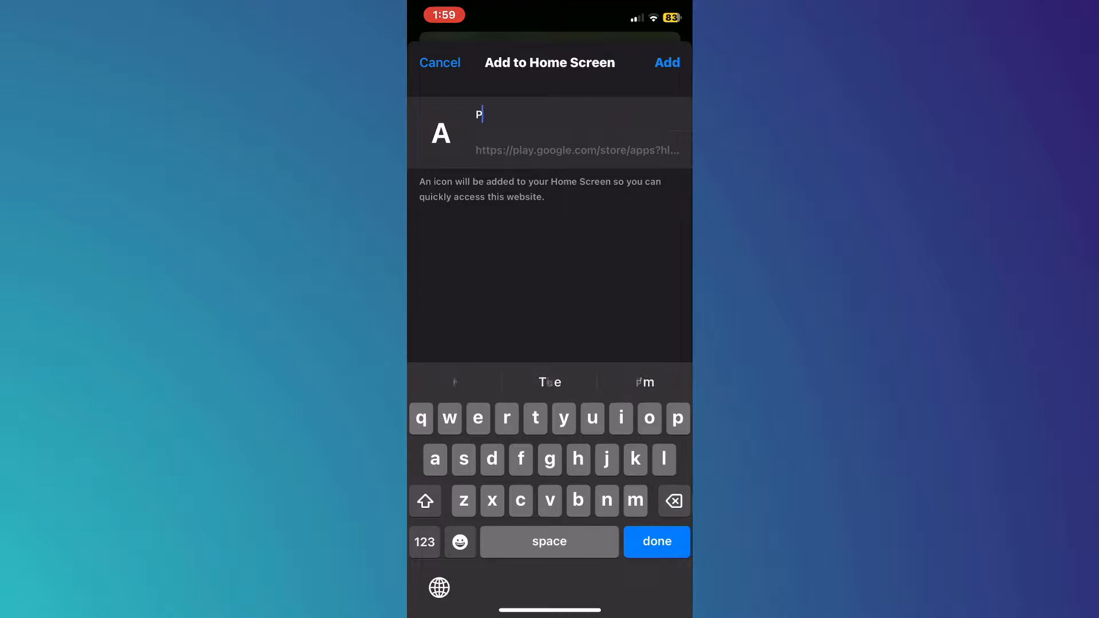
text(lay)
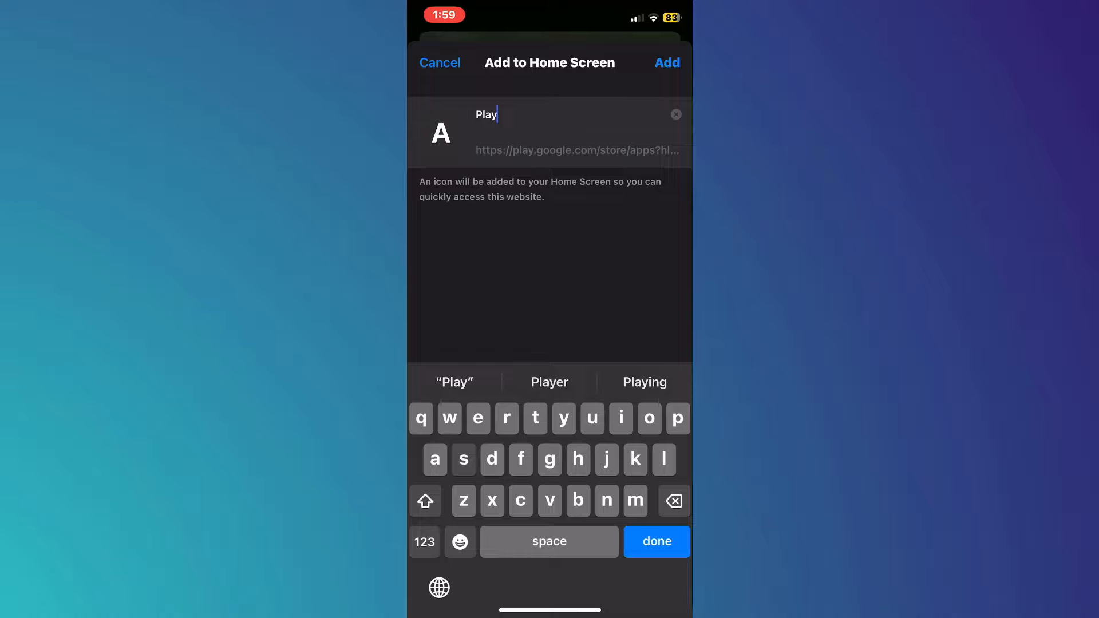
click(666, 62)
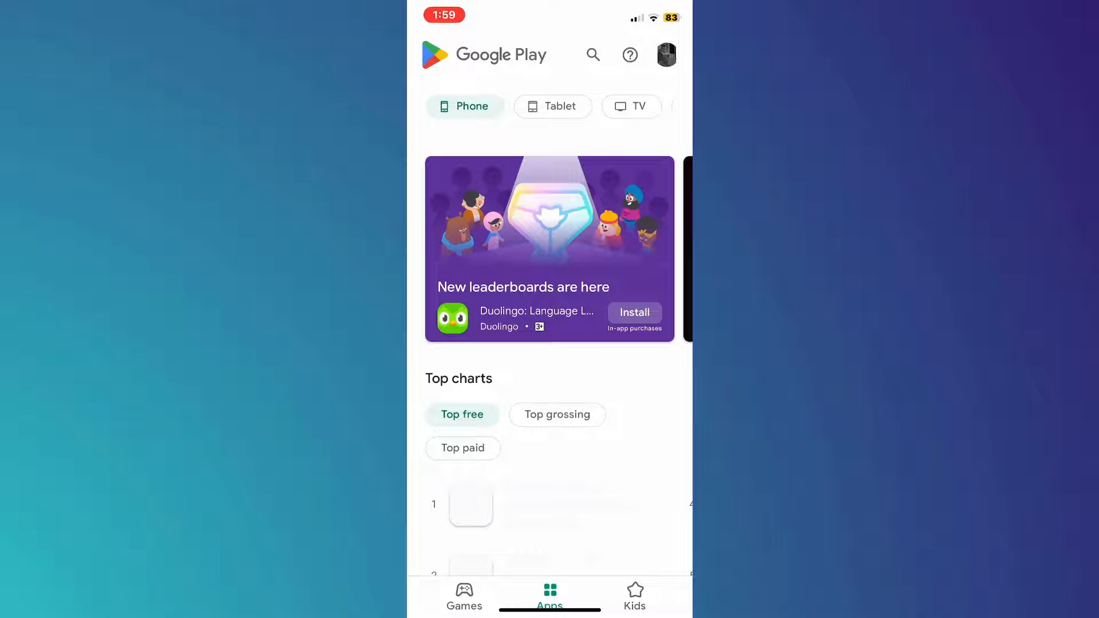
- Scroll the Play web app to the Top charts and Recommended for you apps
scroll(down, 3)
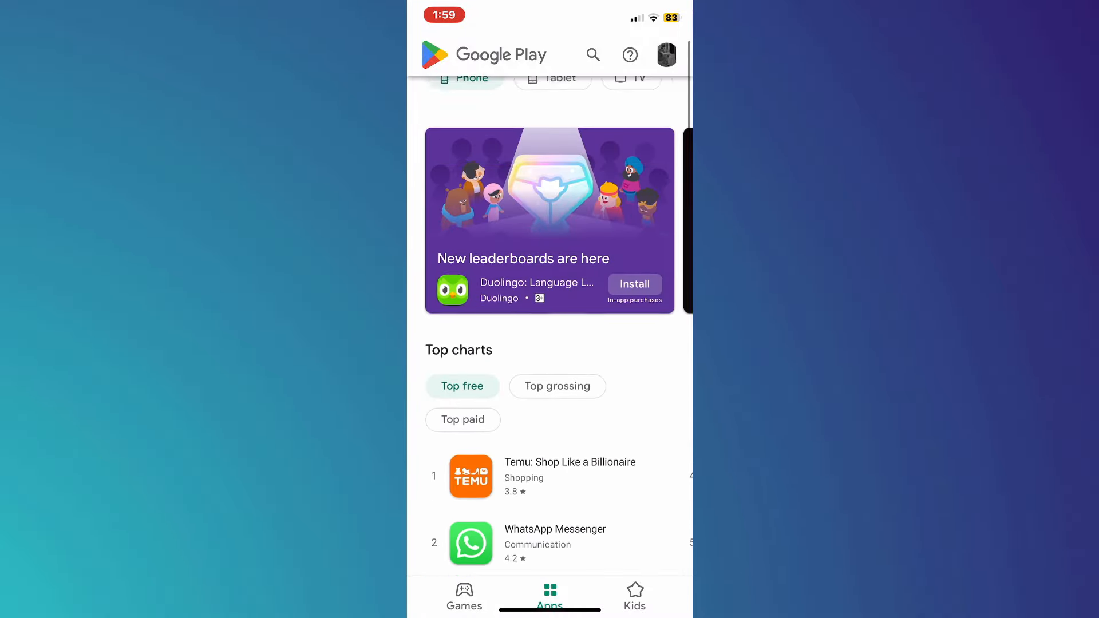
scroll(down, 3)
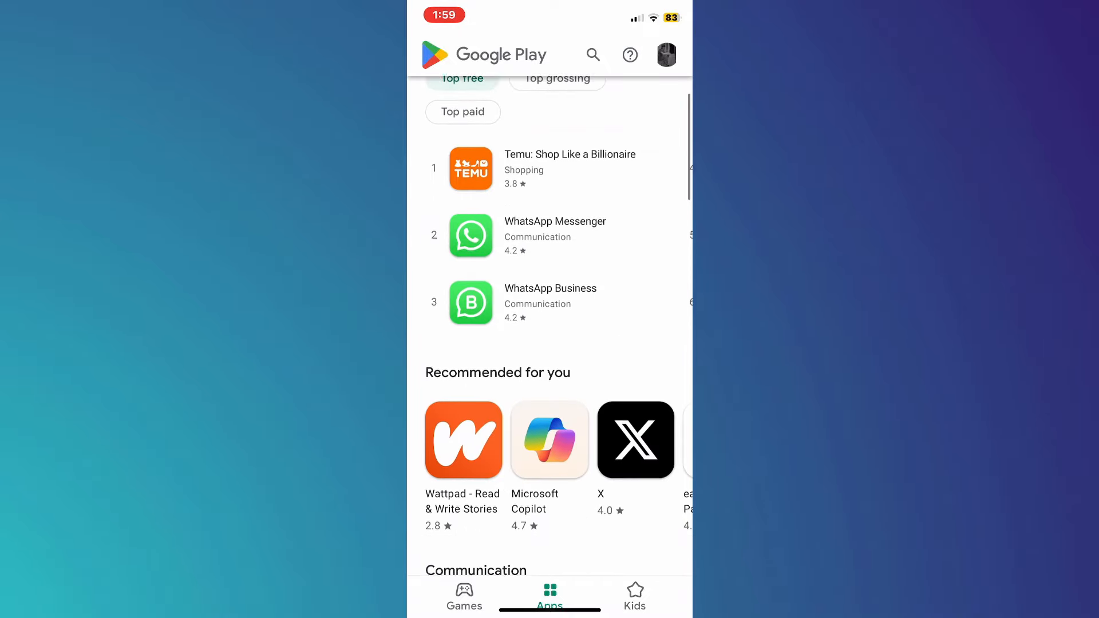